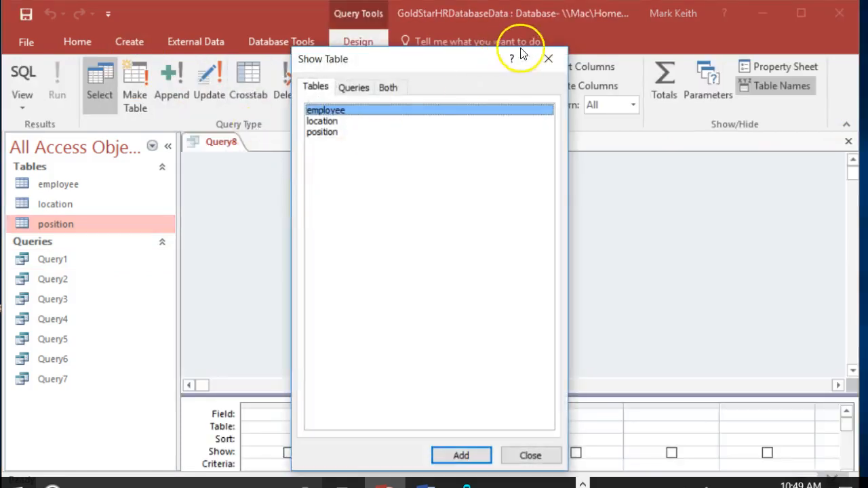
Step: Dismiss Show Table, switch to SQL view and write the task: average employee salary in each location
click(530, 455)
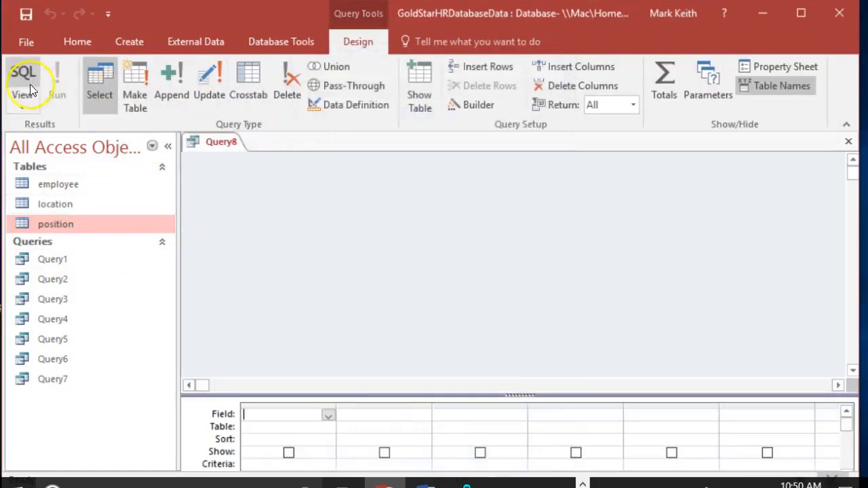
click(23, 81)
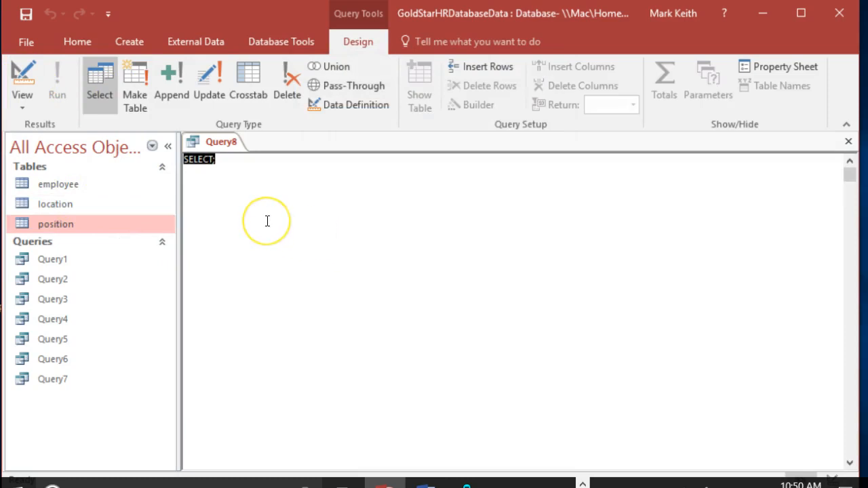
text(Write a SQL statement that shows the average salary of the employees in each location. Display LocationID, Location City, AverageSalary.)
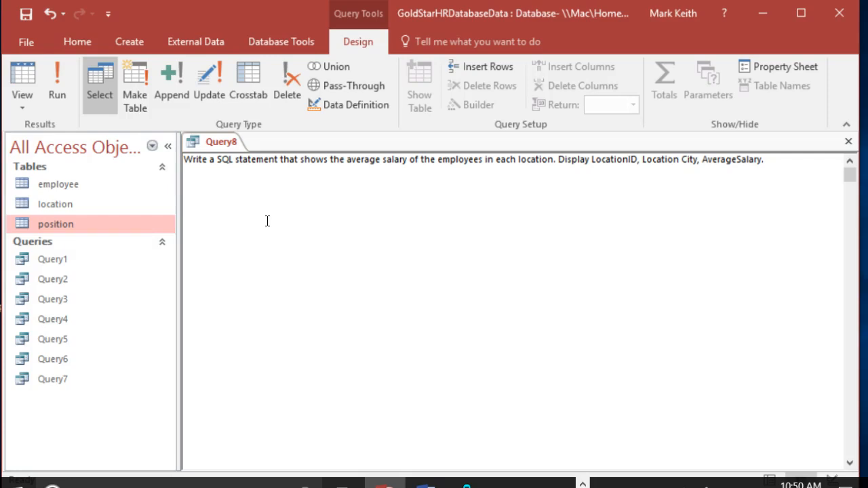
Step: Write SELECT locationID, locationcity, AVG() as the start of the statement
text(SELECT loc)
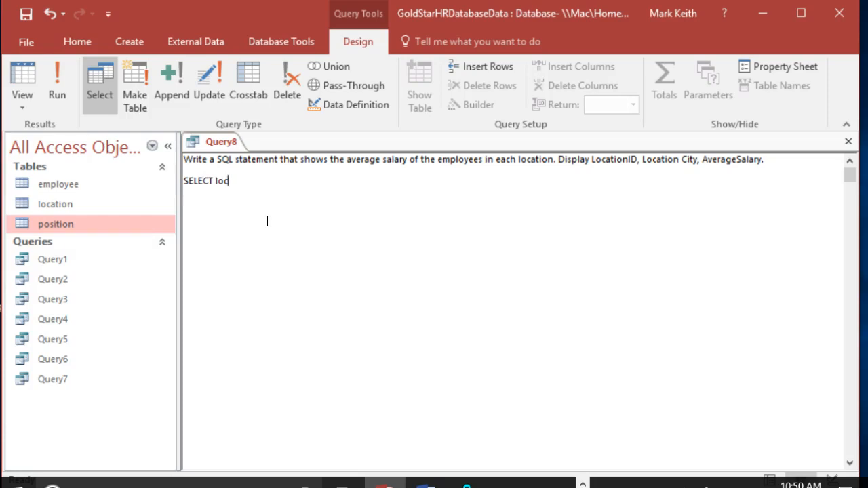
text(ationID)
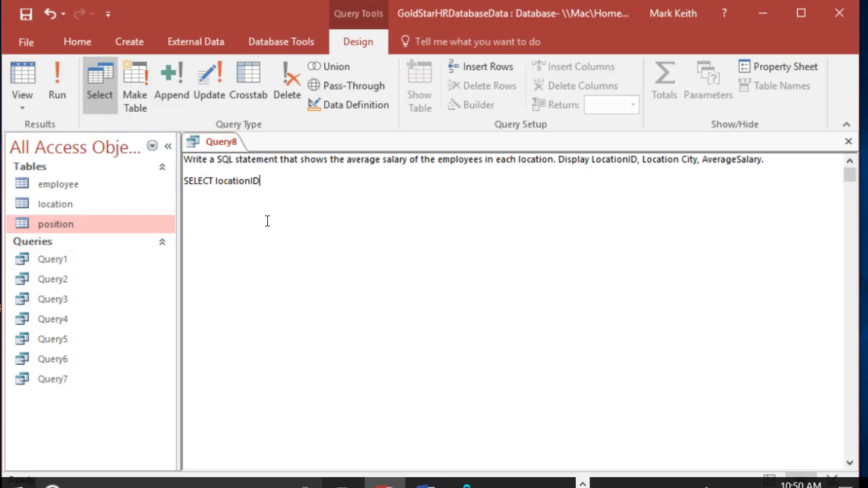
text(, loc)
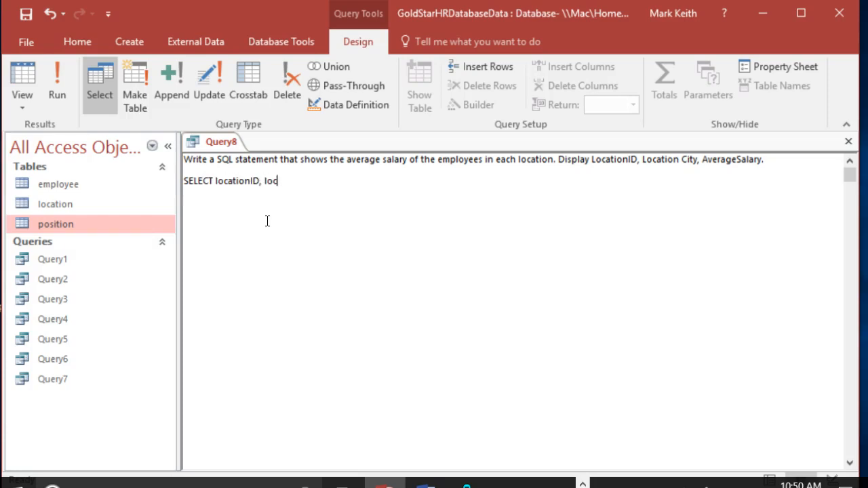
text(ationcity,)
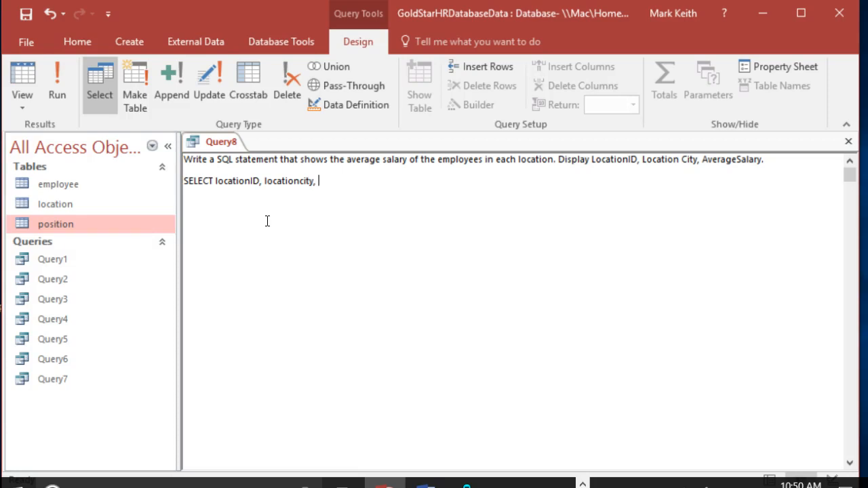
text(AVG()
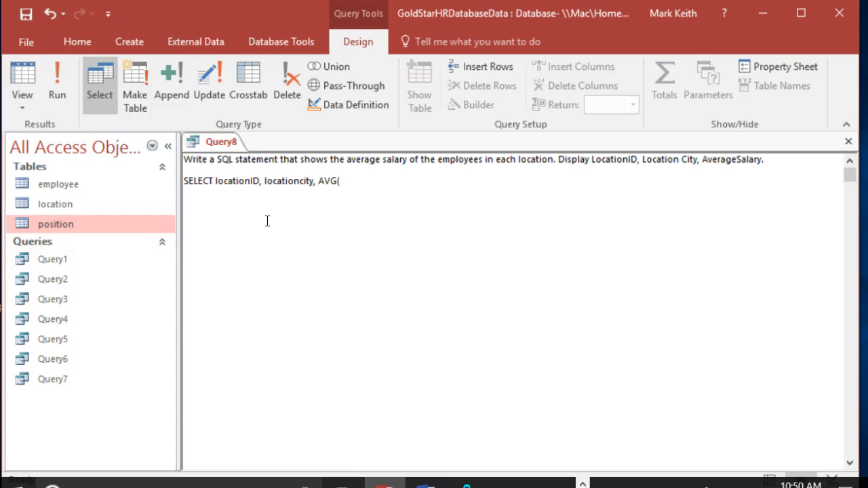
key(Backspace)
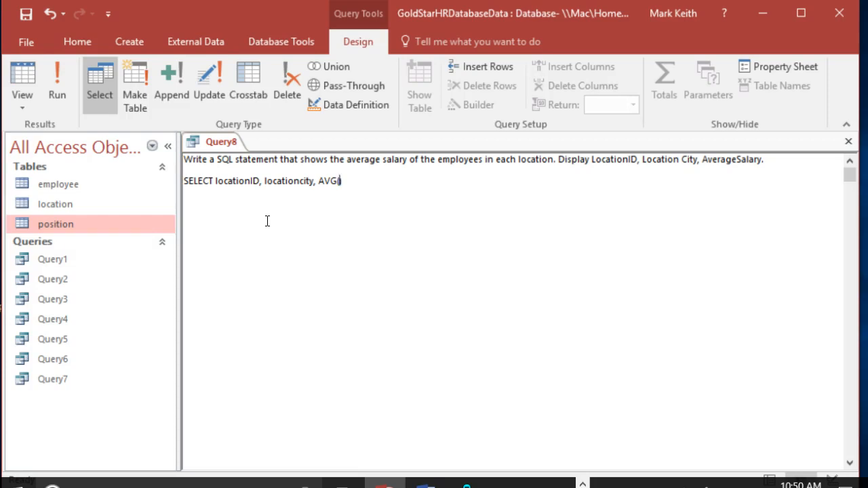
text(())
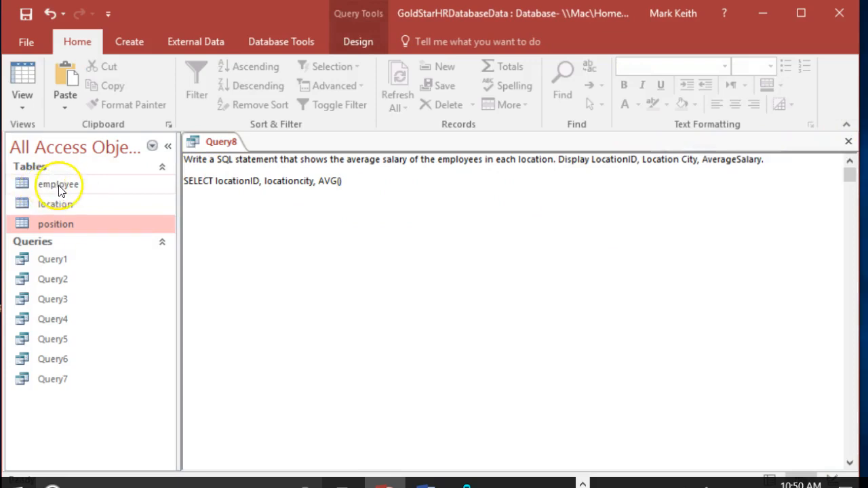
Step: Check the salary field name in the employee table so AVG() can average salary
double_click(57, 184)
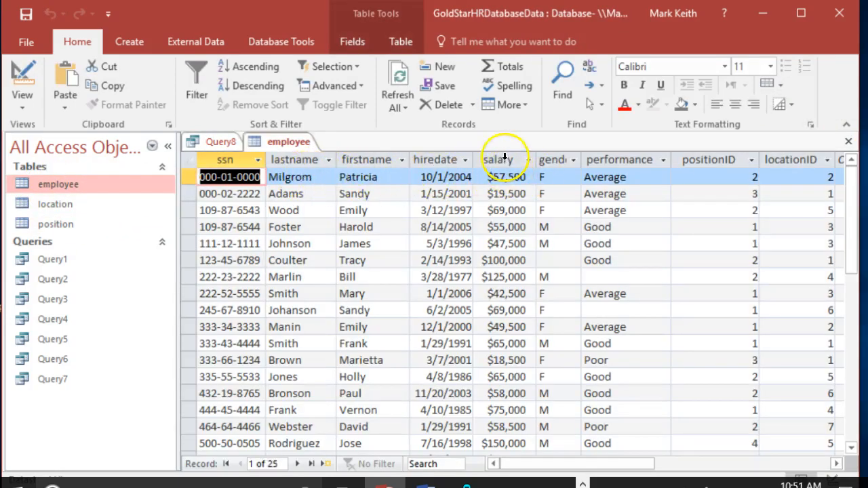
click(499, 160)
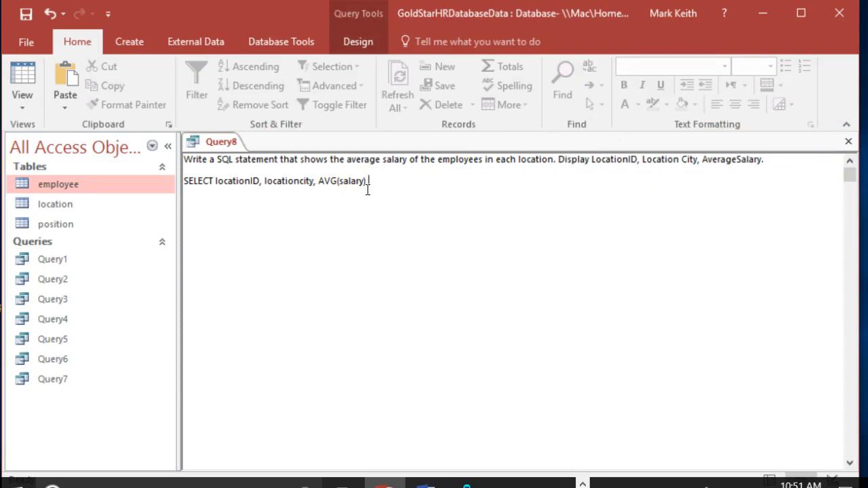
Step: Alias the average AS AverageSalary, add FROM location, employee and begin WHERE
text(AS)
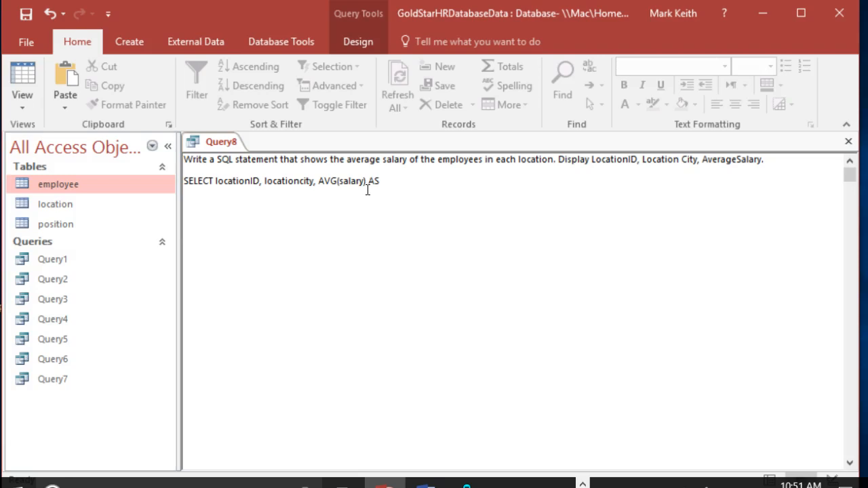
text(AverageSa)
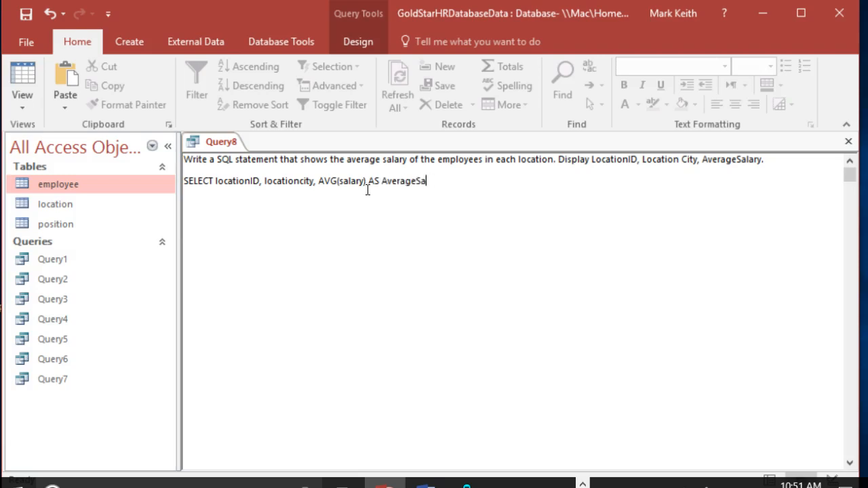
text(lary)
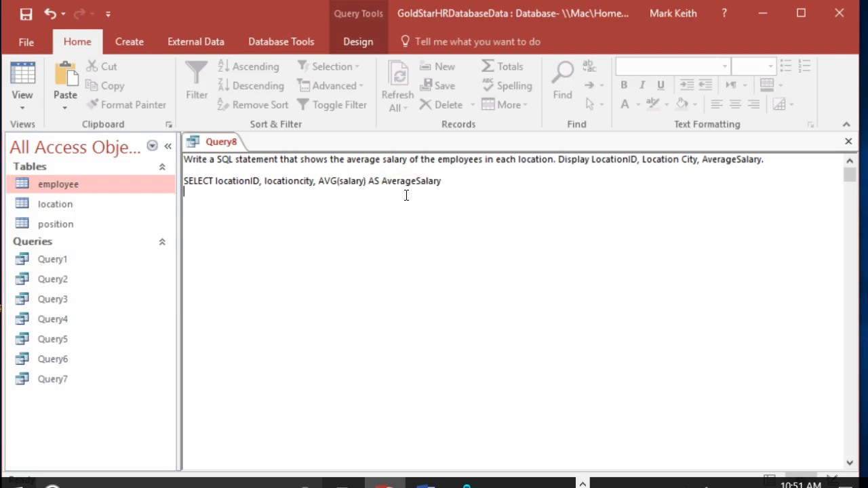
text(FROM)
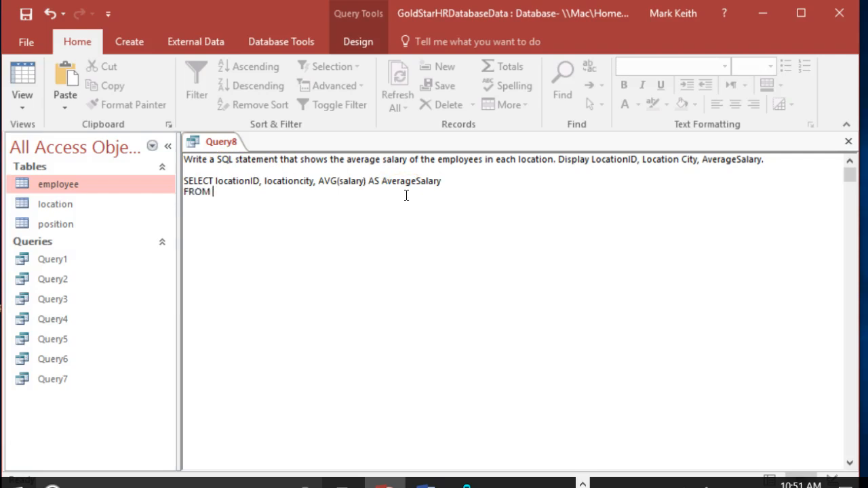
text(location,)
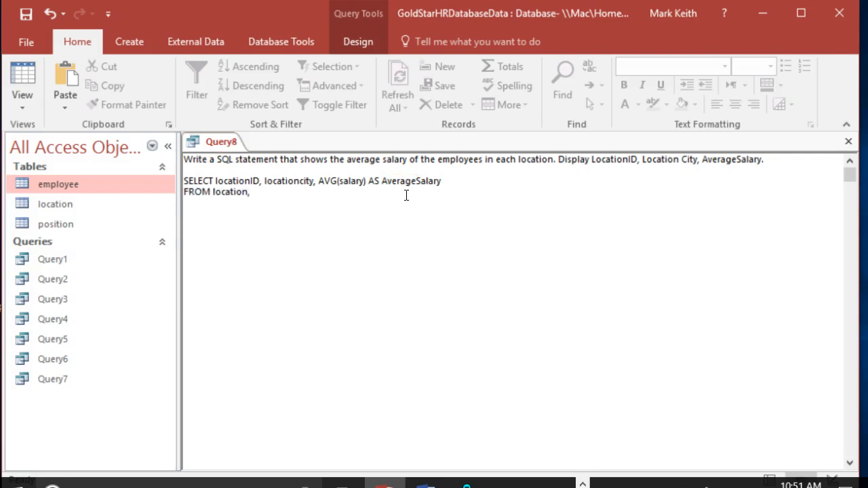
text(employee)
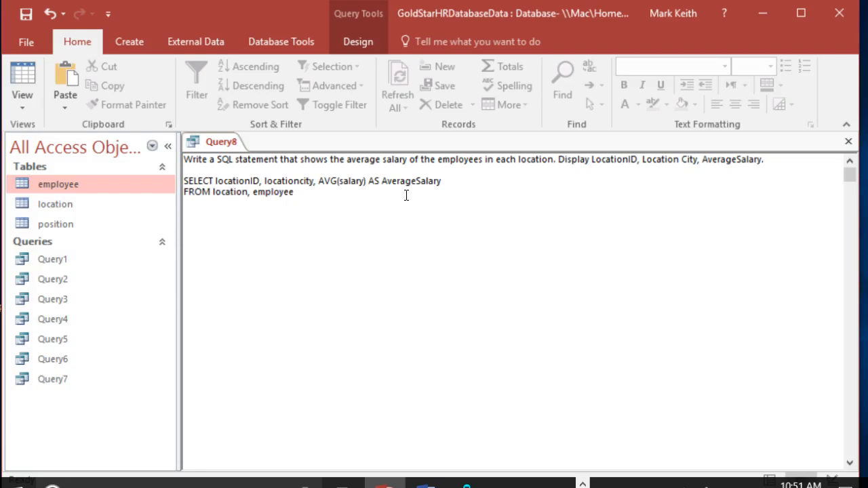
text(WHERE)
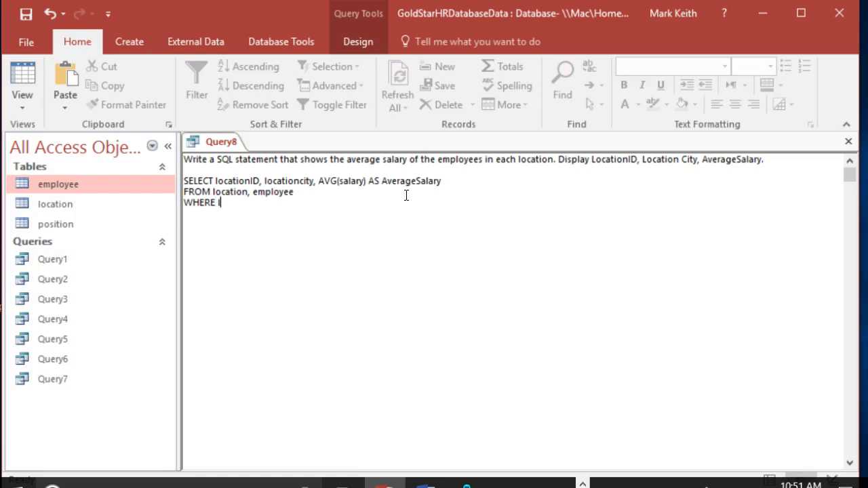
Step: Join location.locationID = employee.locationID in WHERE and start GROUP on a new line
text(location.locationID = empo)
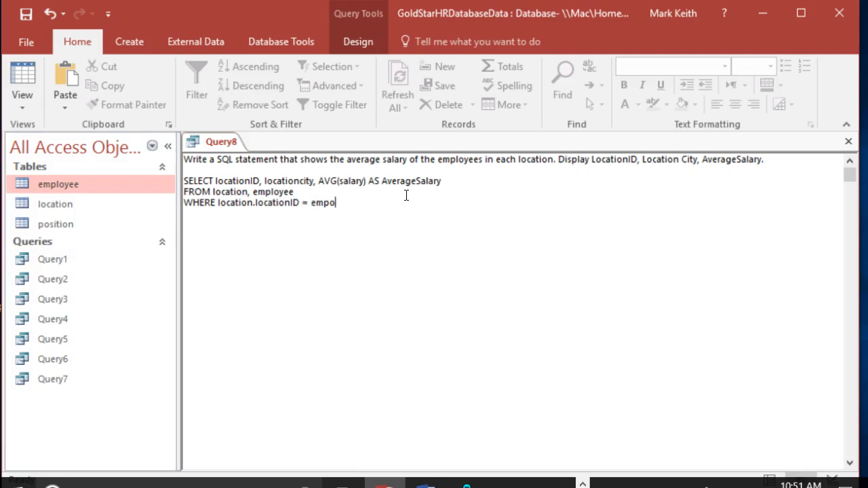
text(yee.)
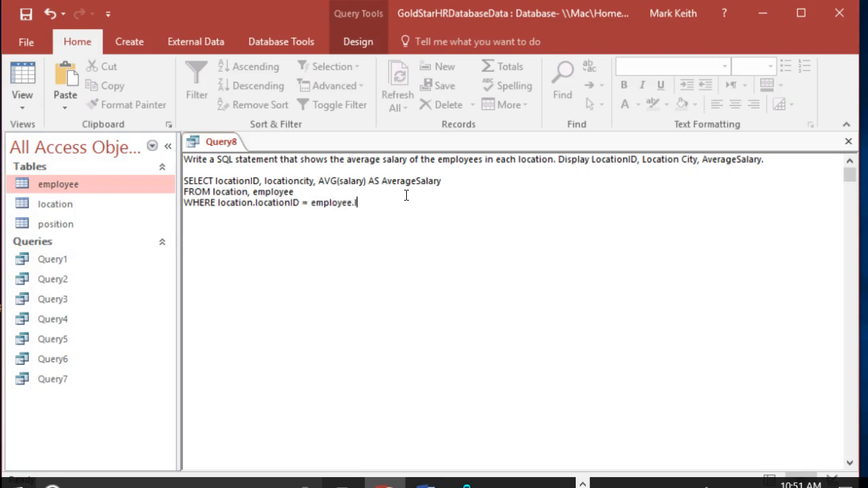
text(locationID)
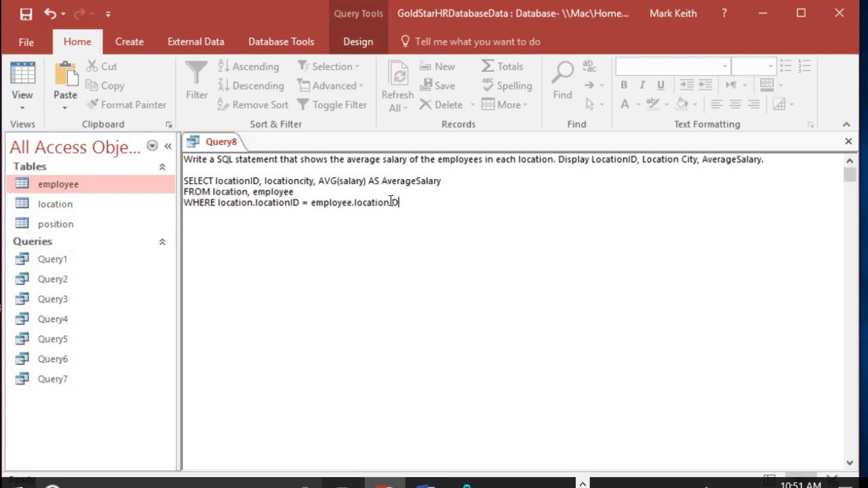
key(enter)
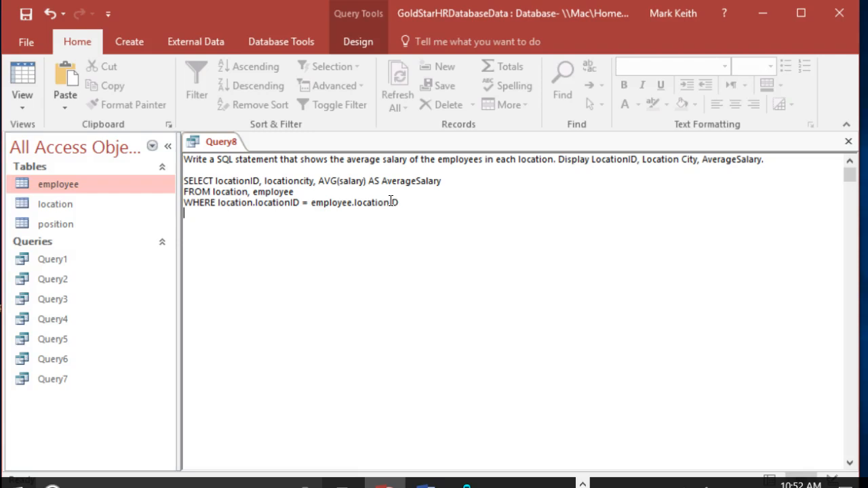
text(GROUP)
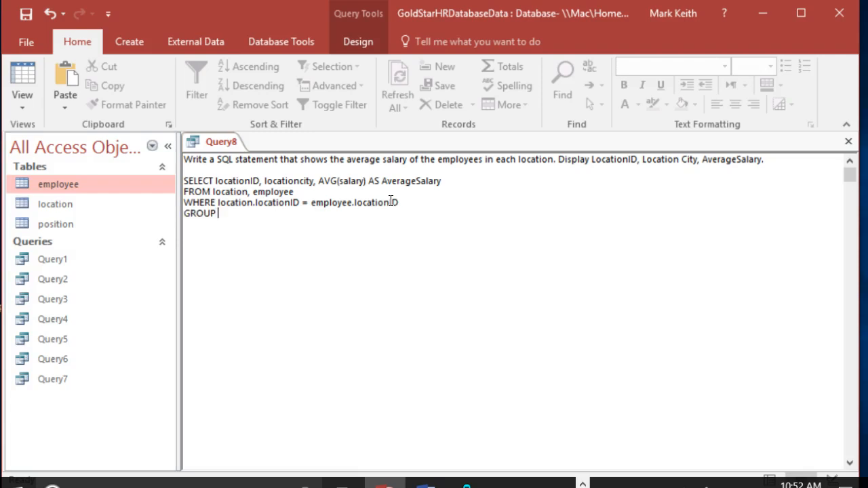
Step: Complete GROUP BY and highlight the AVG(salary) AS AverageSalary aggregate while explaining it
text(BY)
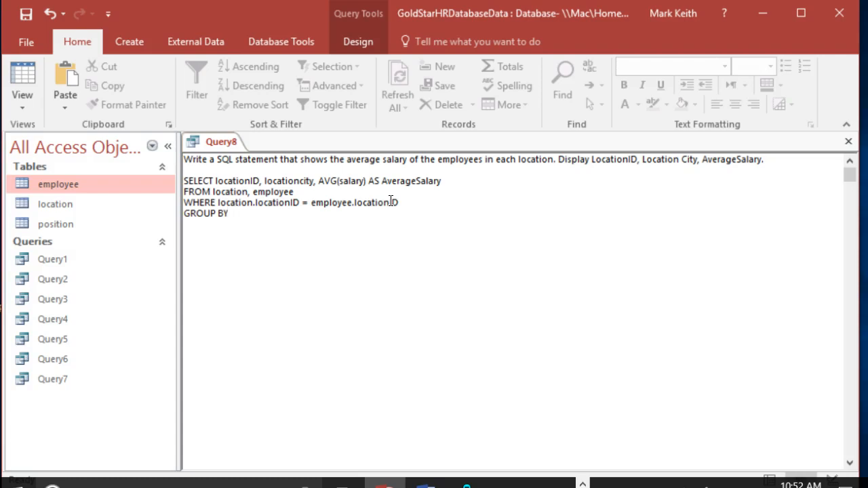
double_click(203, 214)
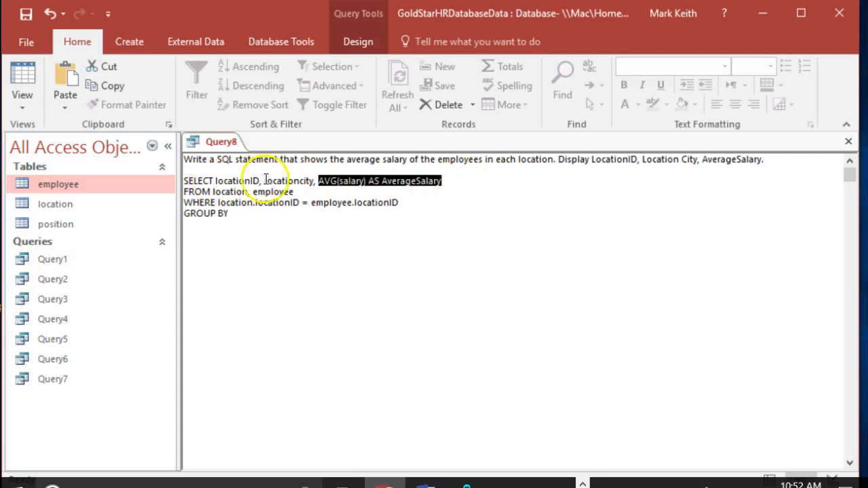
double_click(288, 180)
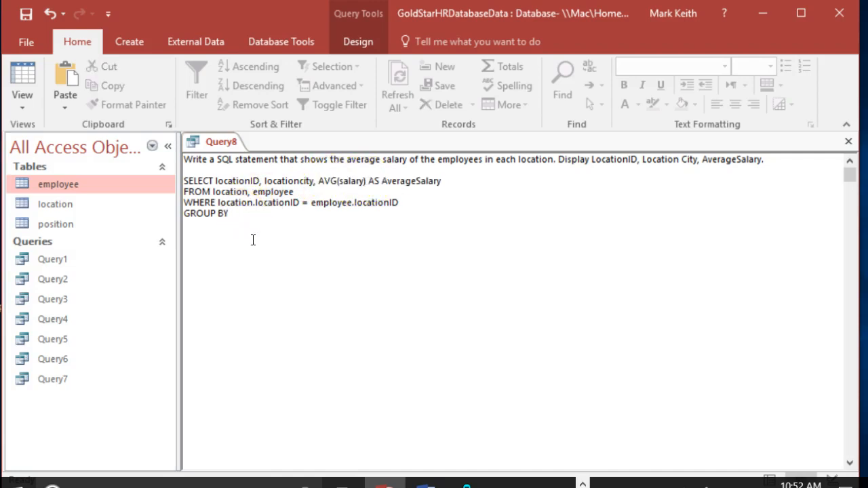
Step: List locationID, locationcity after GROUP BY and review the grouping against the aggregate
text(loca)
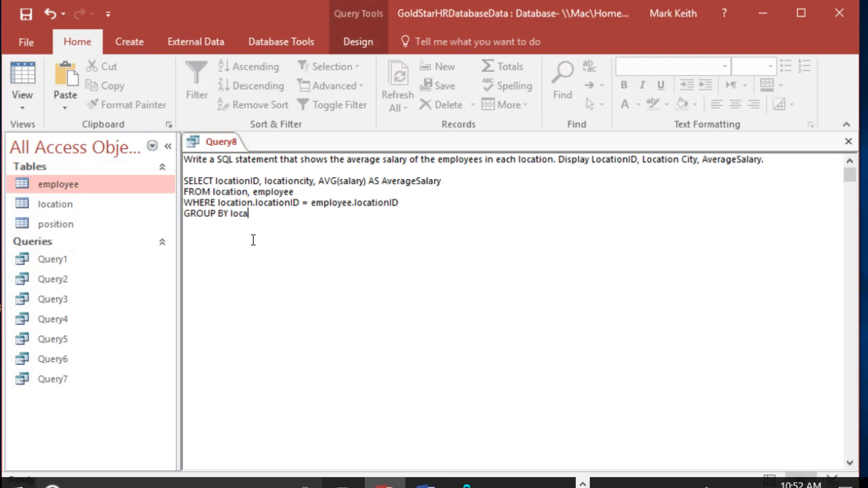
text(tionID, locationcity)
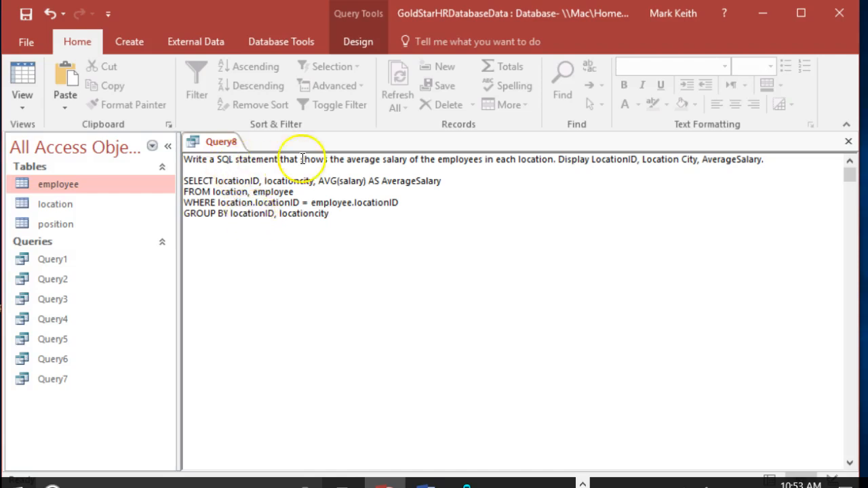
double_click(236, 181)
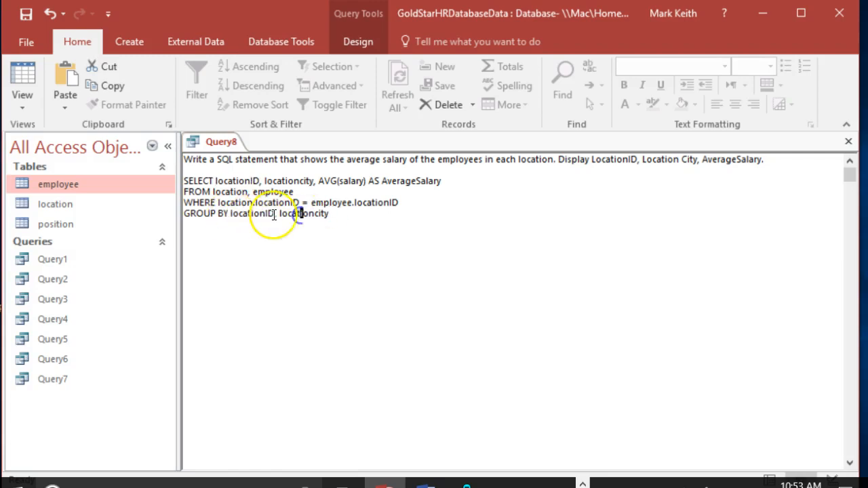
double_click(308, 214)
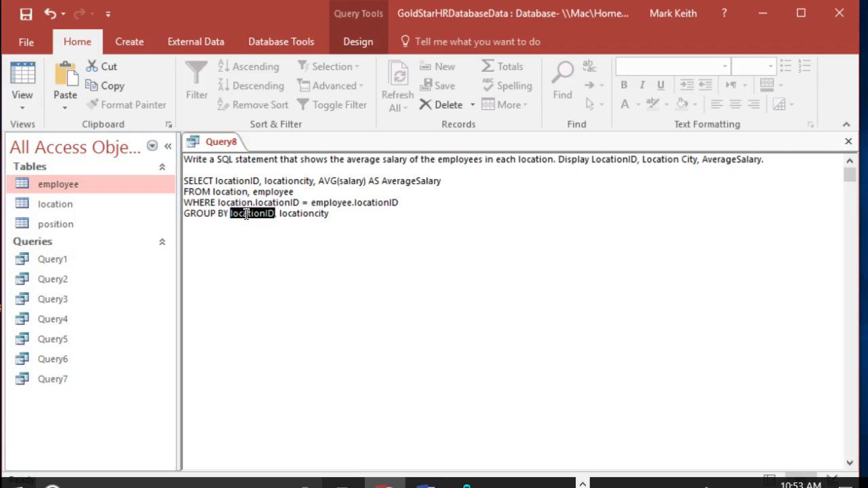
double_click(304, 212)
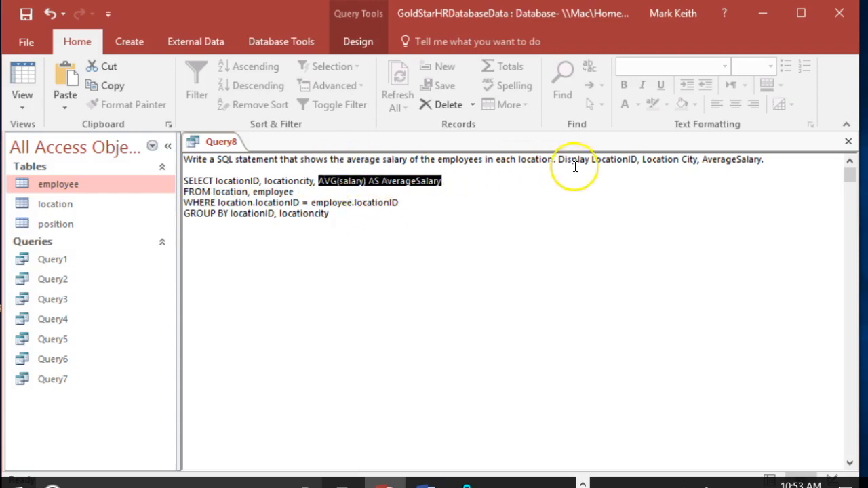
mouse_move(190, 160)
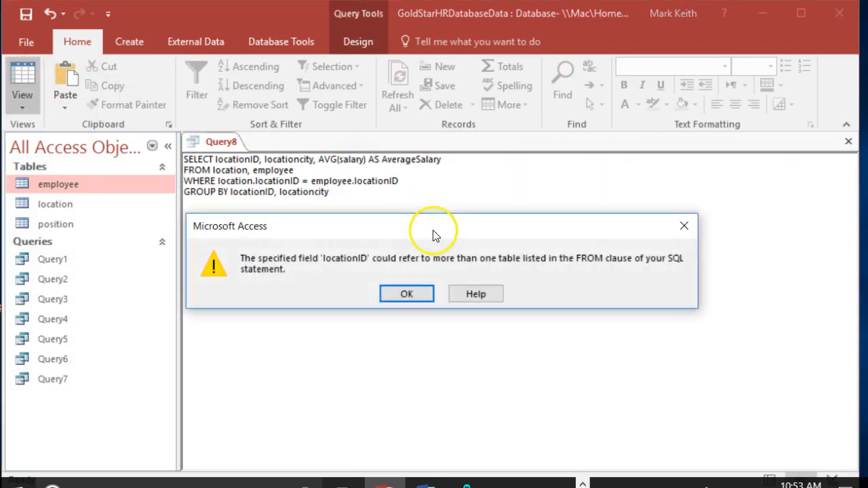
mouse_move(334, 280)
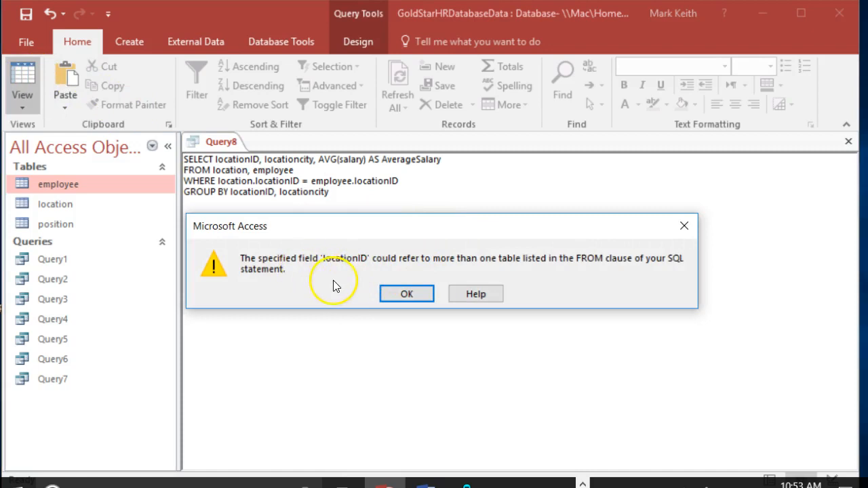
mouse_move(482, 268)
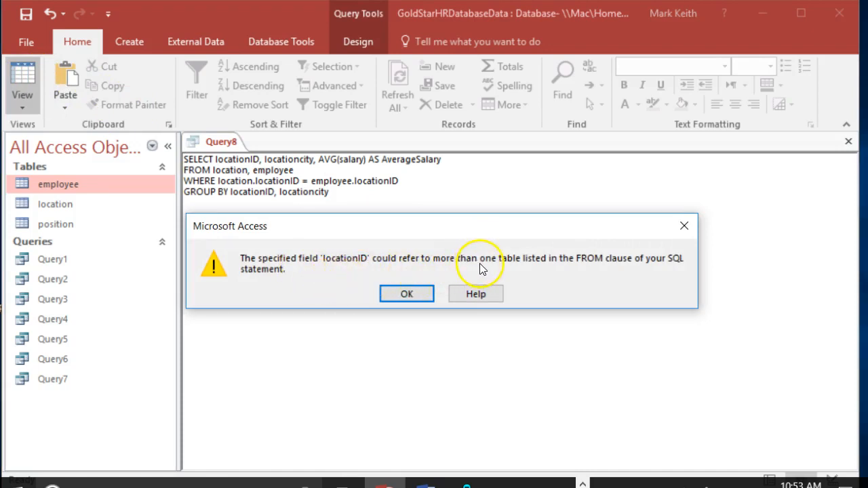
mouse_move(515, 281)
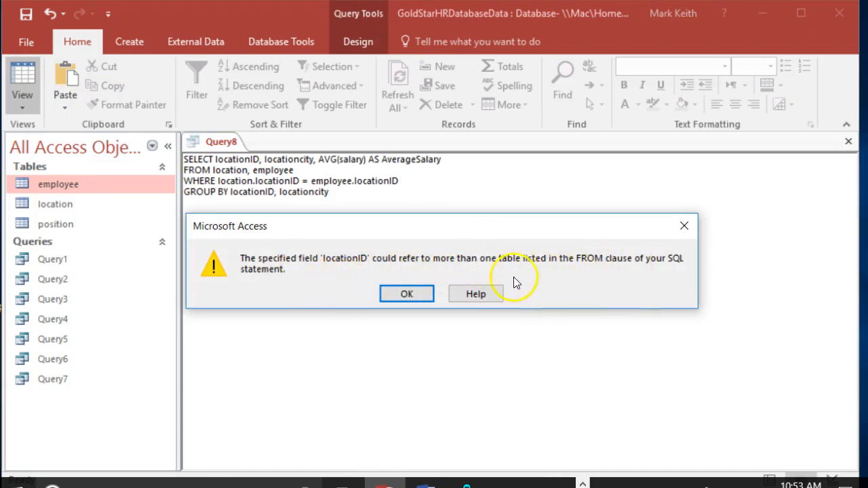
Step: Dismiss the ambiguous field error and prefix the SELECT locationID with location
click(406, 293)
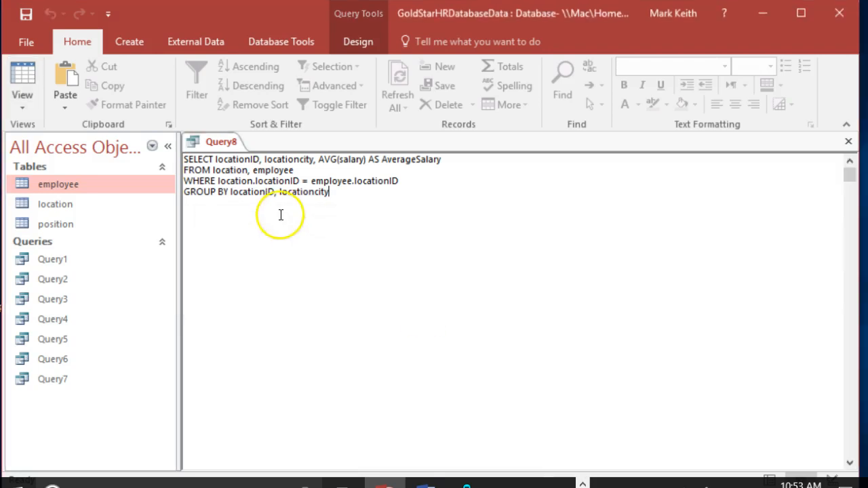
double_click(236, 181)
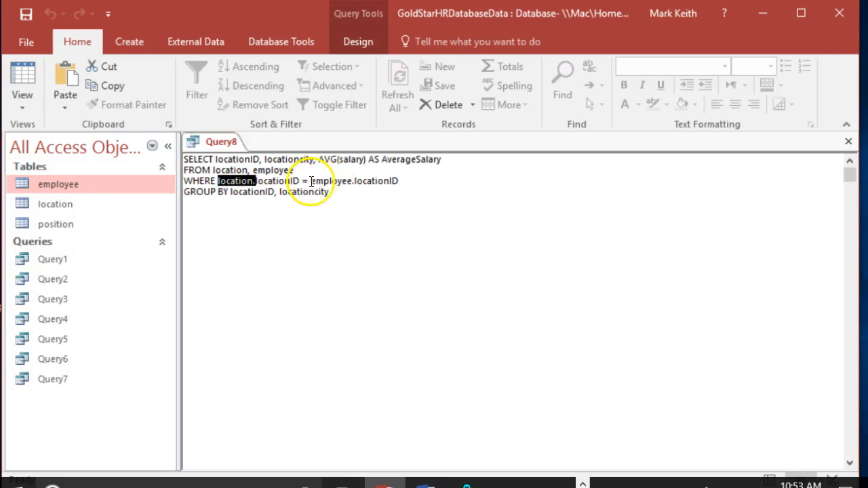
double_click(331, 181)
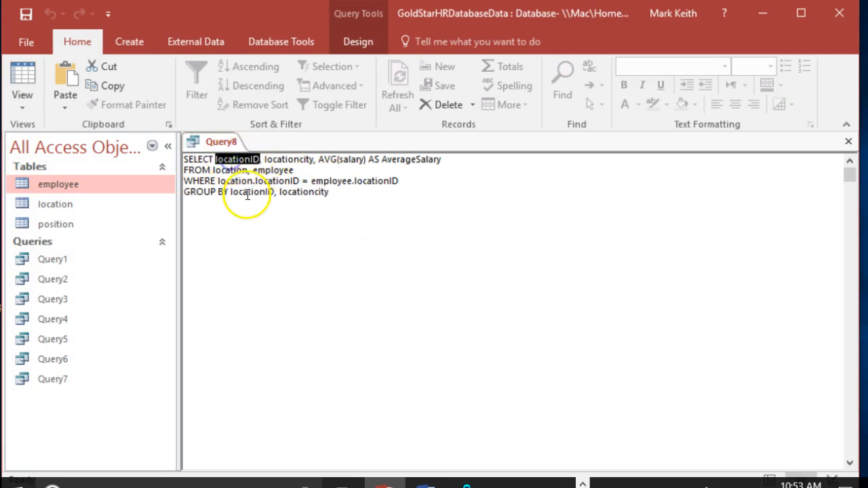
double_click(247, 192)
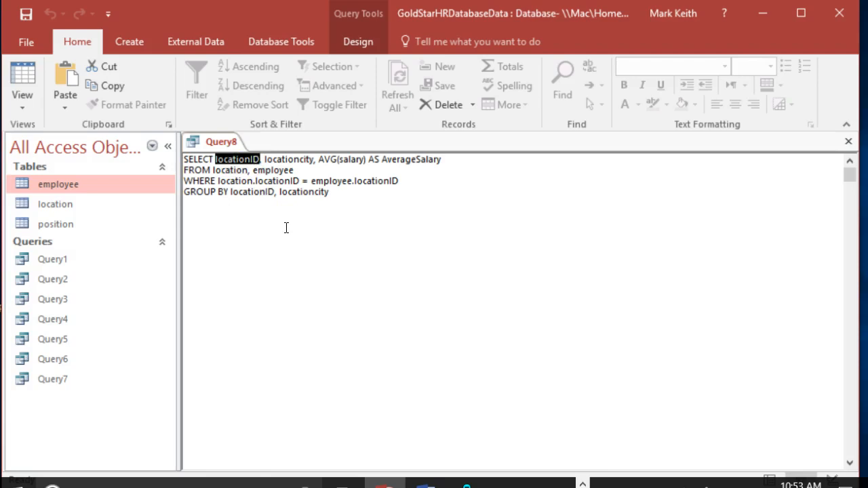
double_click(274, 171)
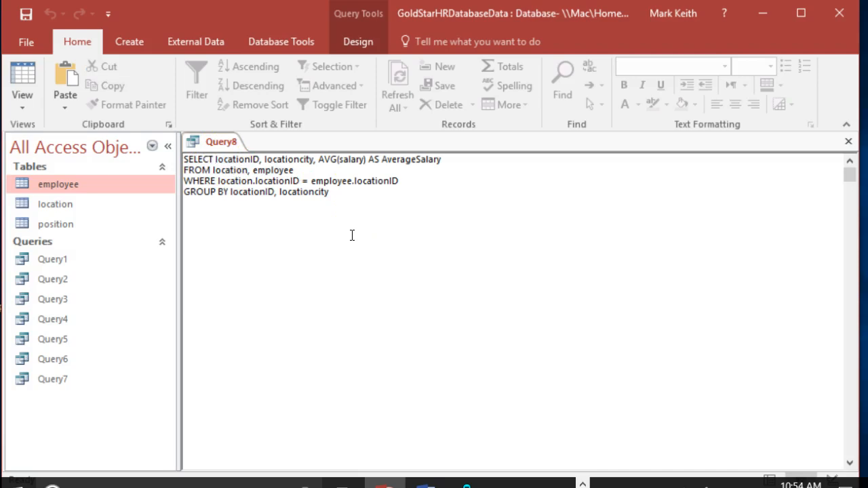
click(212, 159)
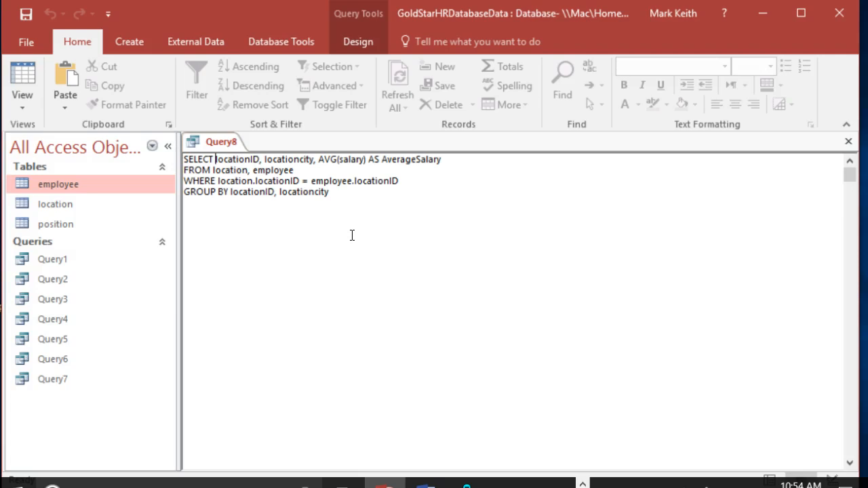
text(location.)
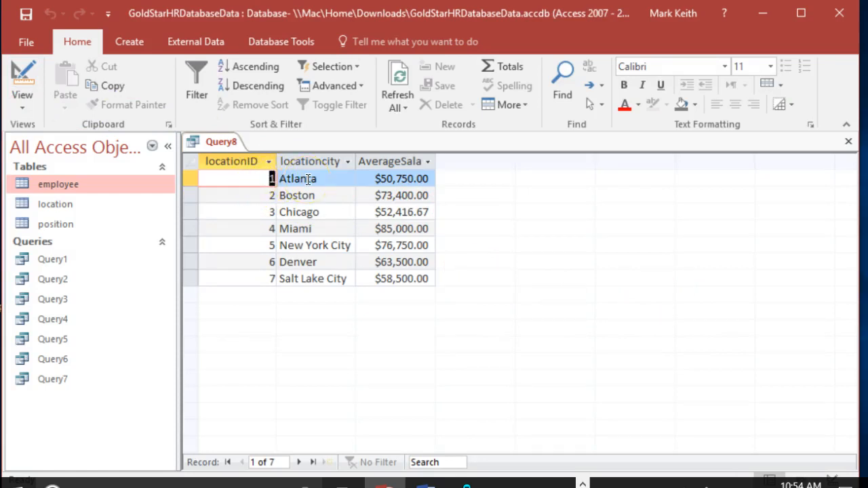
click(394, 179)
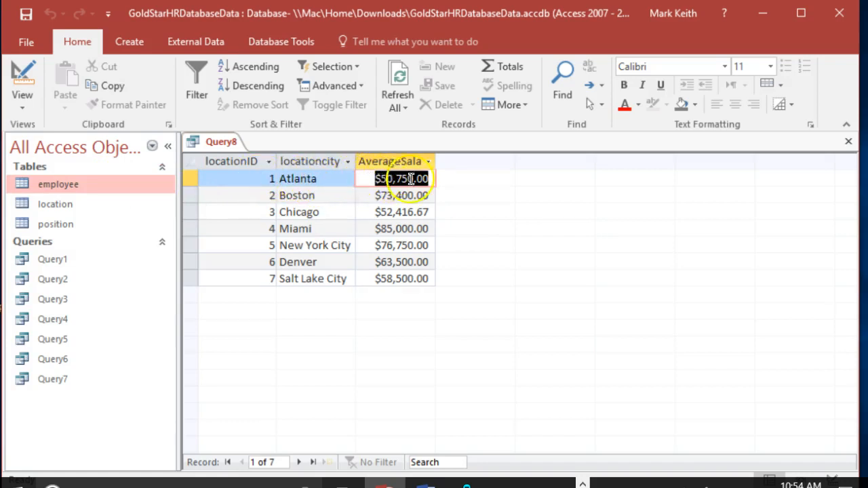
mouse_move(336, 195)
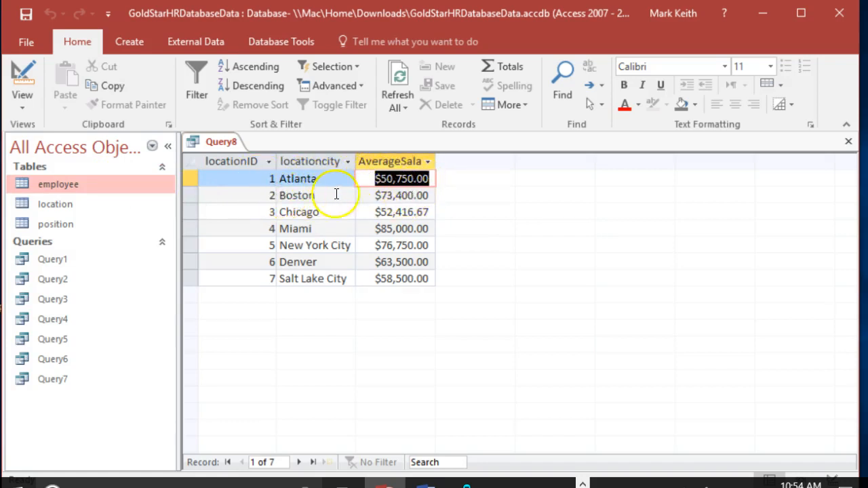
click(396, 211)
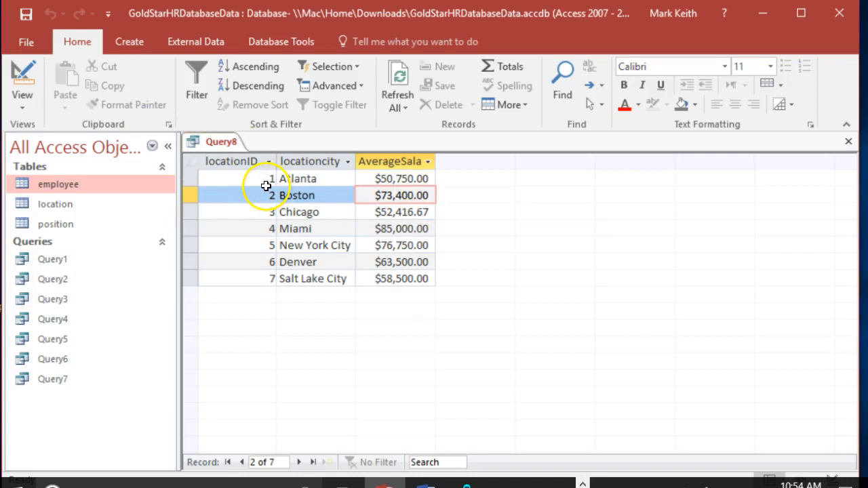
click(22, 81)
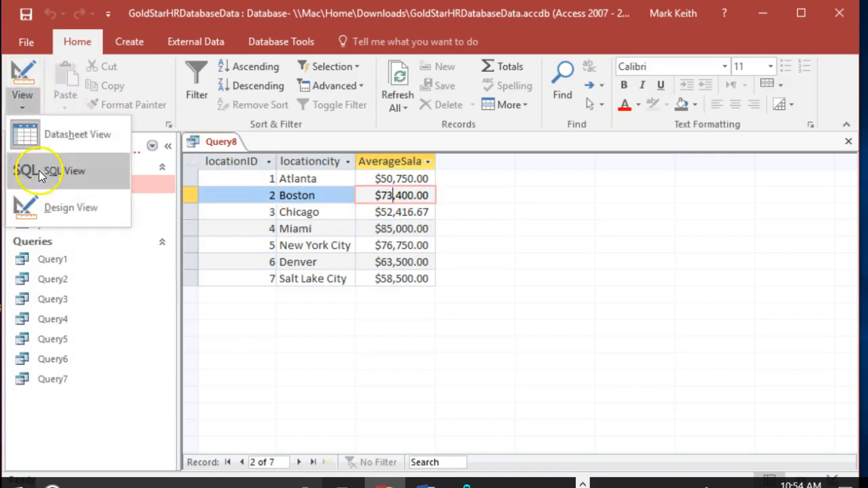
Step: Return to SQL view and highlight the AVG(salary) AS AverageSalary expression for review
click(65, 171)
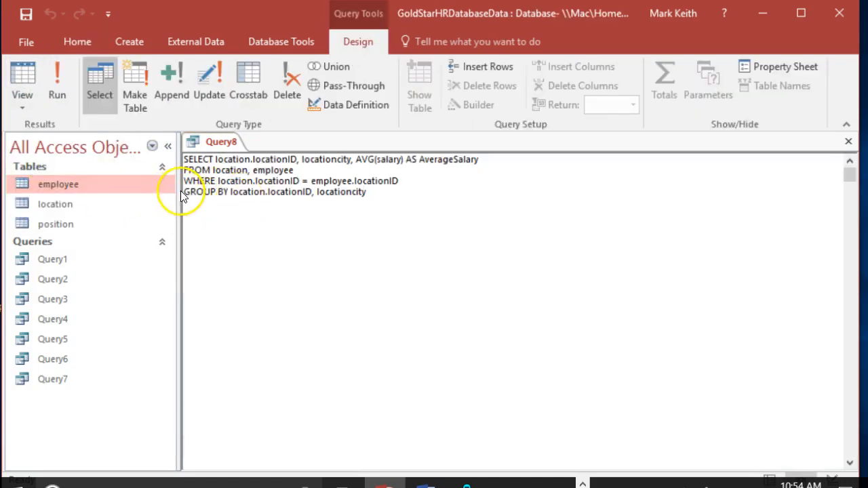
triple_click(274, 193)
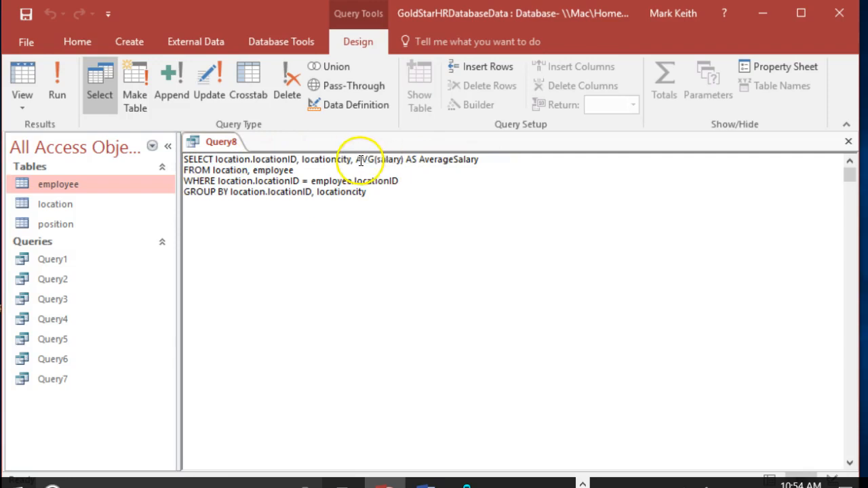
drag(355, 160, 486, 160)
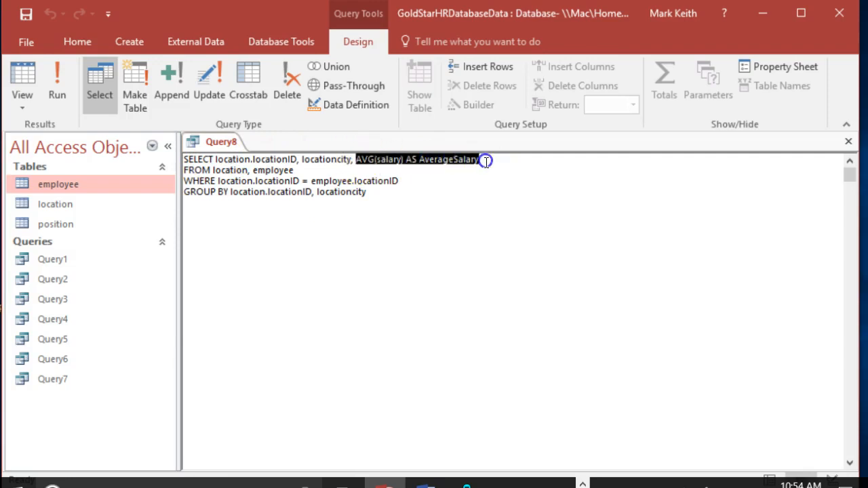
mouse_move(488, 176)
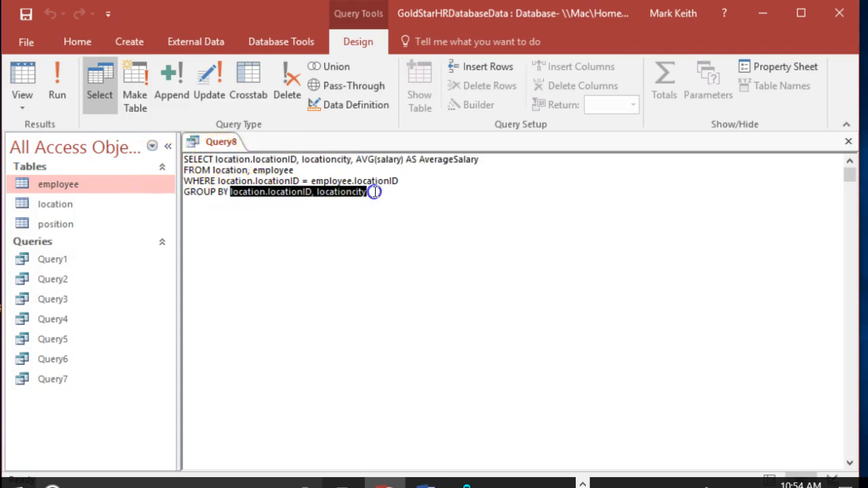
mouse_move(350, 158)
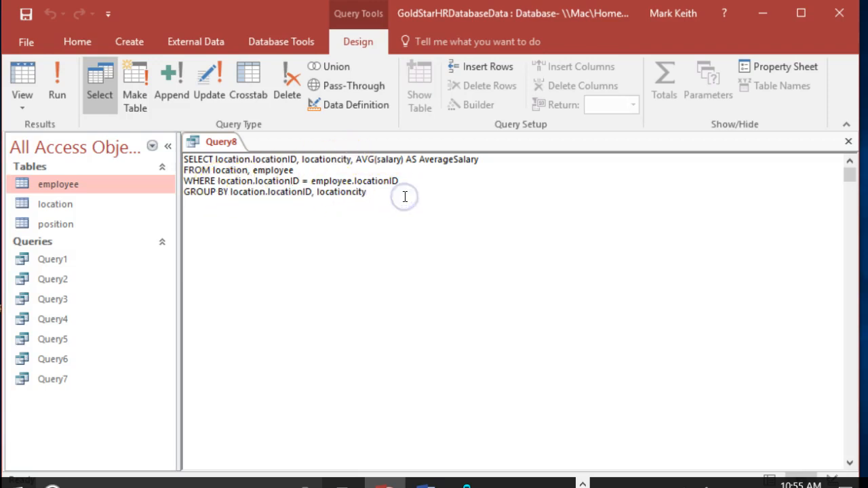
mouse_move(355, 158)
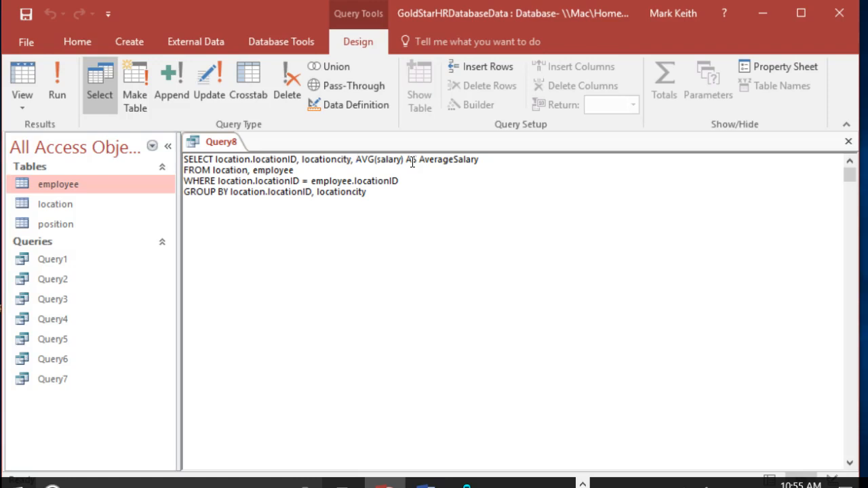
Step: Add positiontitle to the SELECT list and start an AND join condition line
text(positiontitle,)
text(, position)
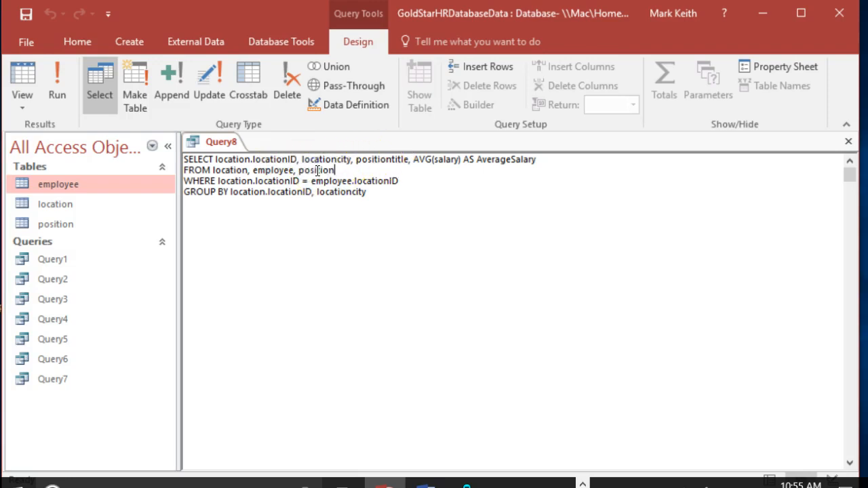
mouse_move(405, 181)
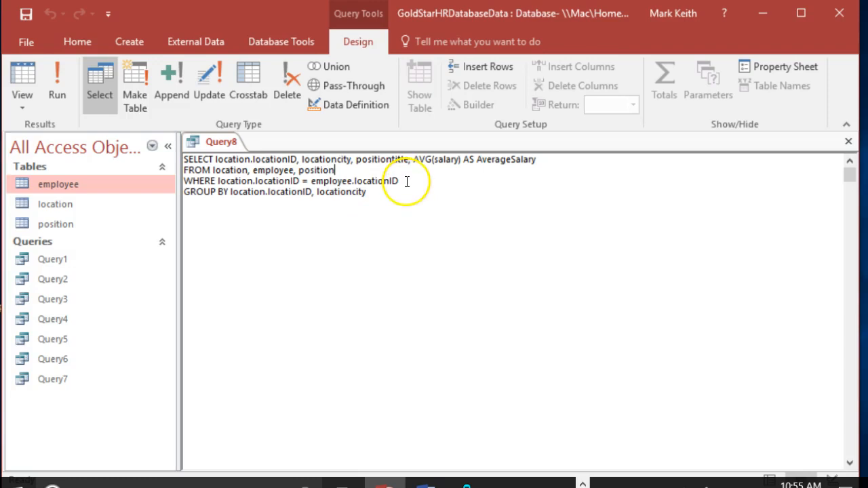
key(enter)
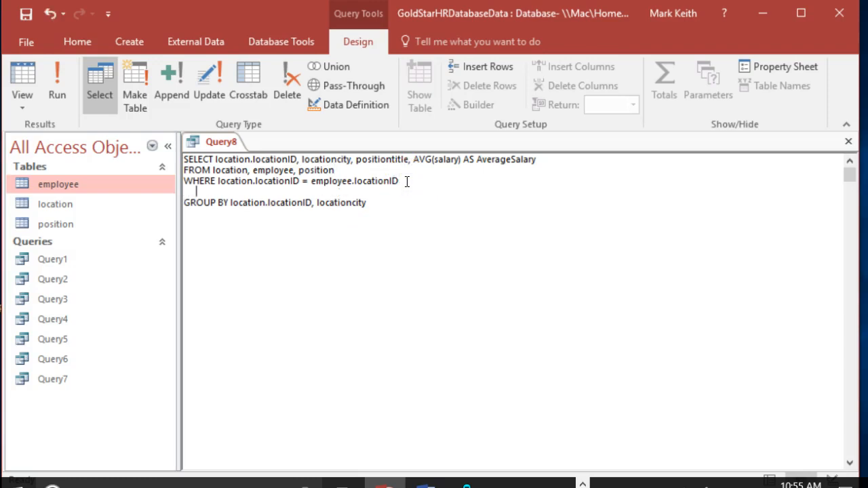
text(A)
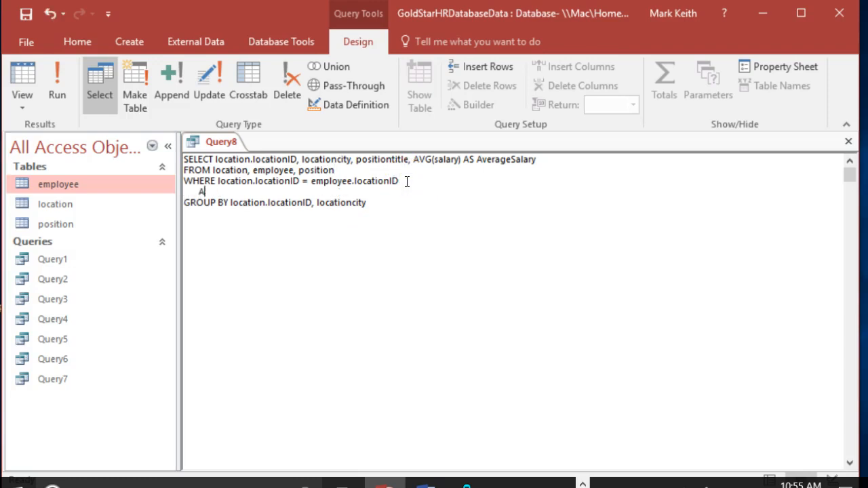
text(ND)
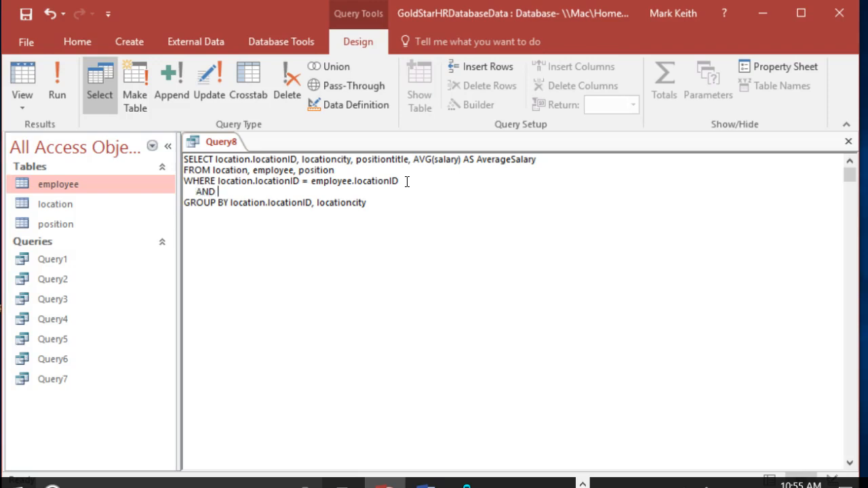
Step: Join position.positionID = employee.positionID, group by positiontitle too, and run the query
text(position.positionID = employ)
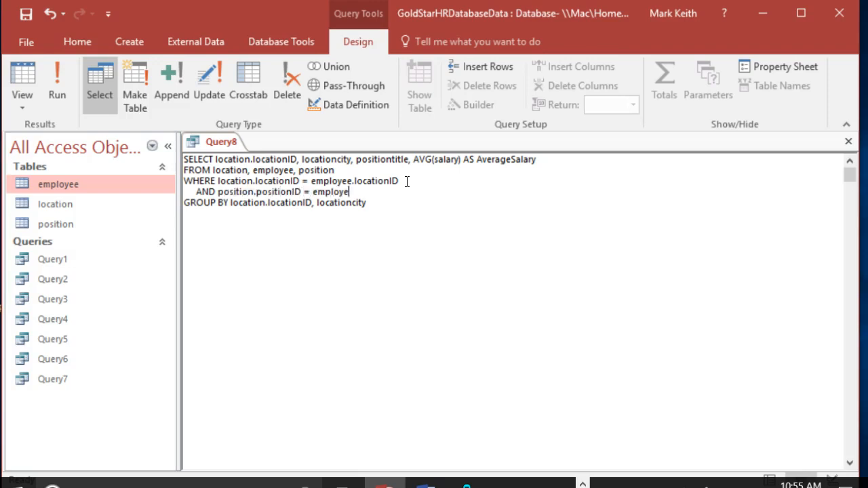
text(e.positionID)
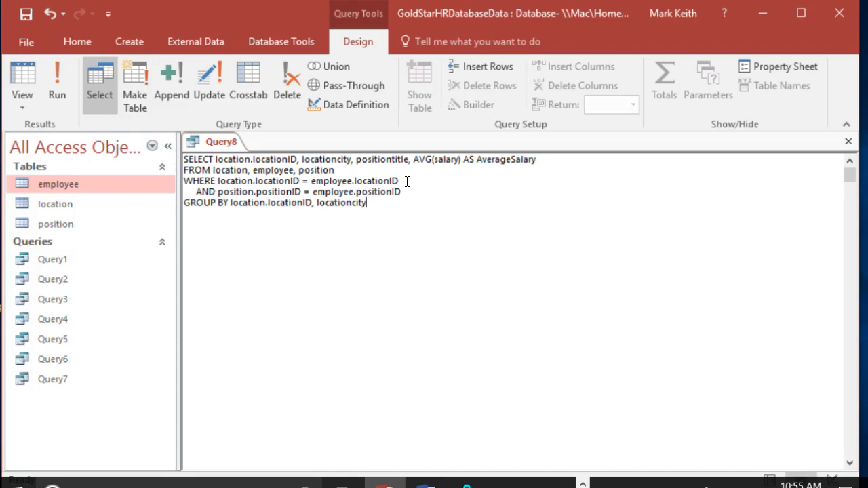
text(, positiontitle)
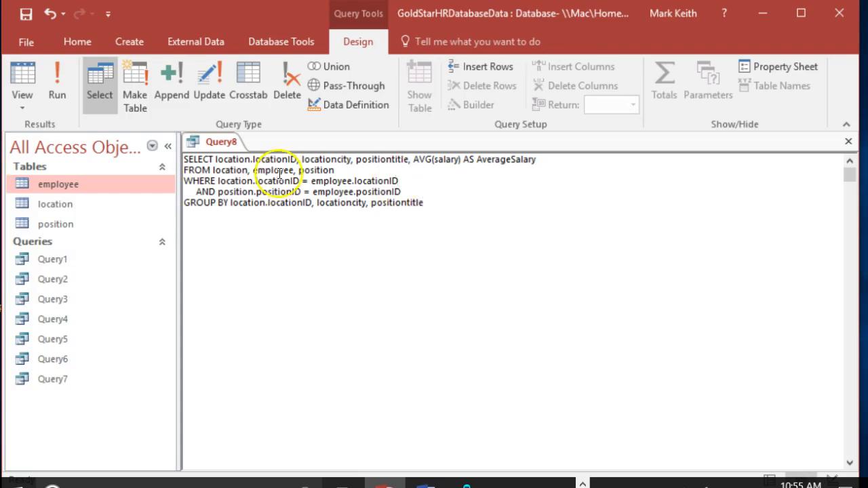
click(57, 85)
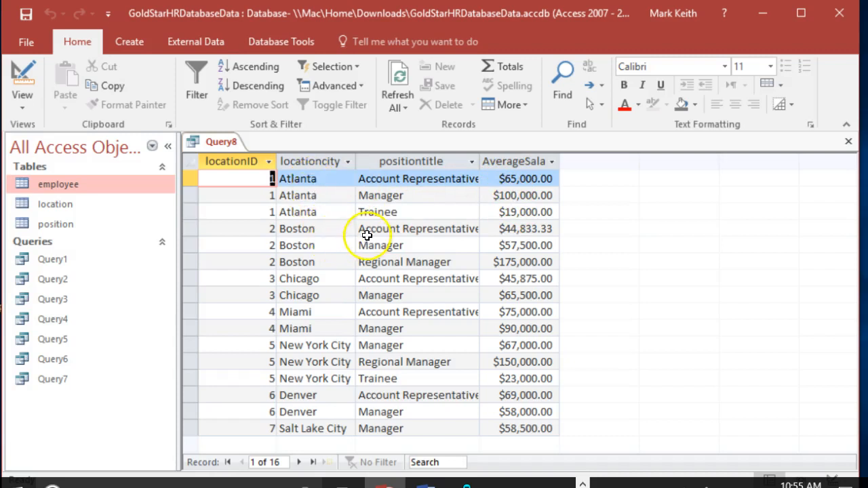
mouse_move(446, 284)
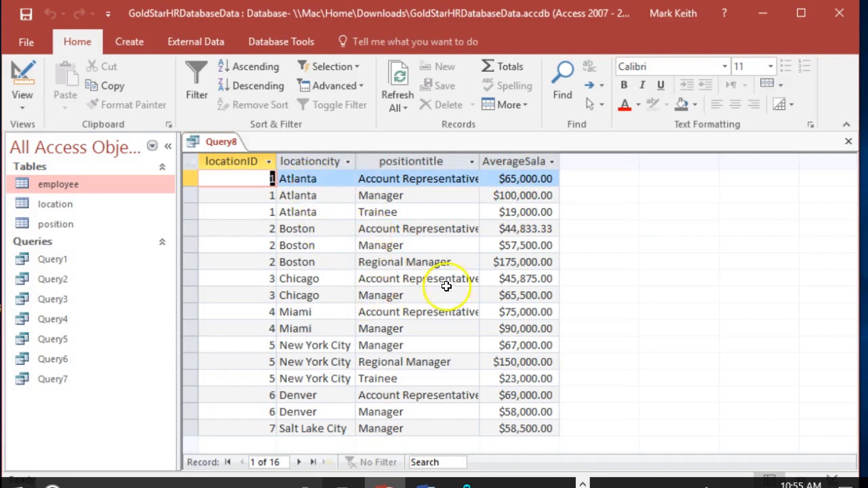
mouse_move(296, 156)
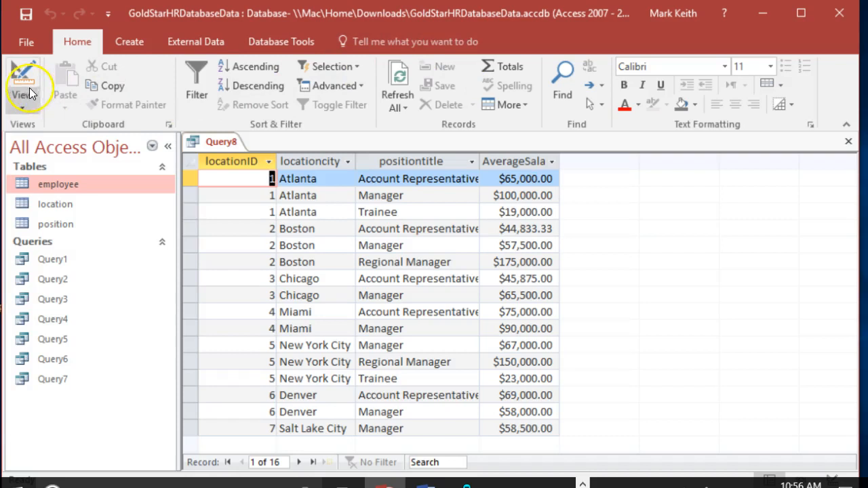
mouse_move(266, 261)
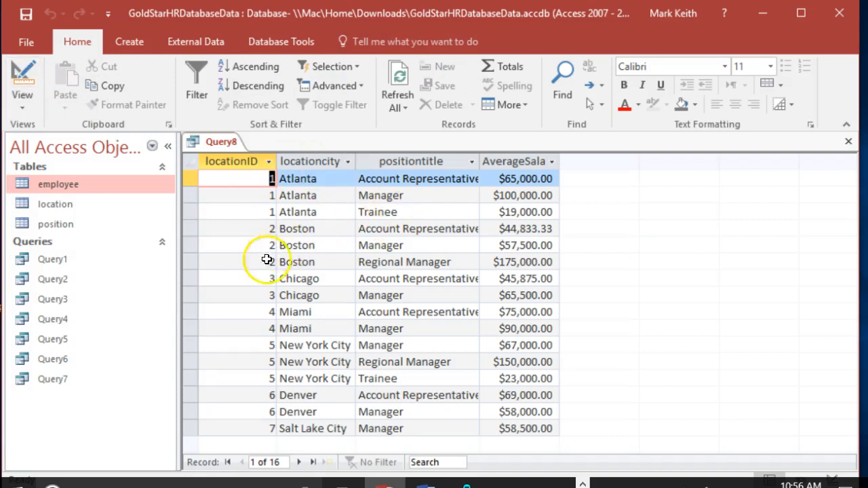